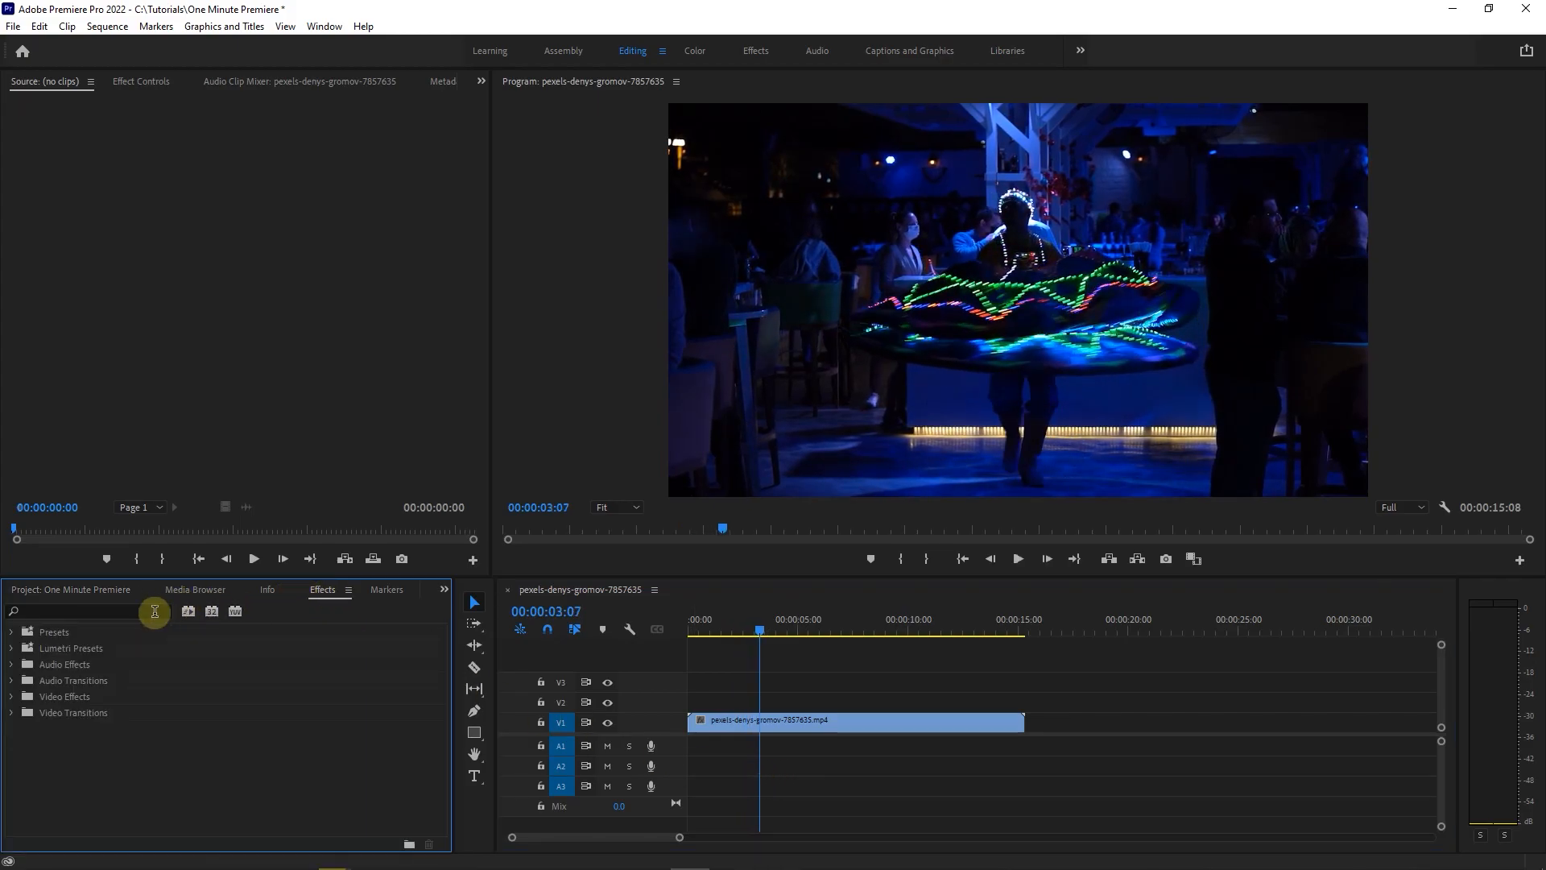
Step: Find 'color balance' in Effects and apply Color Balance (HLS) to the dancer clip
text(color balance)
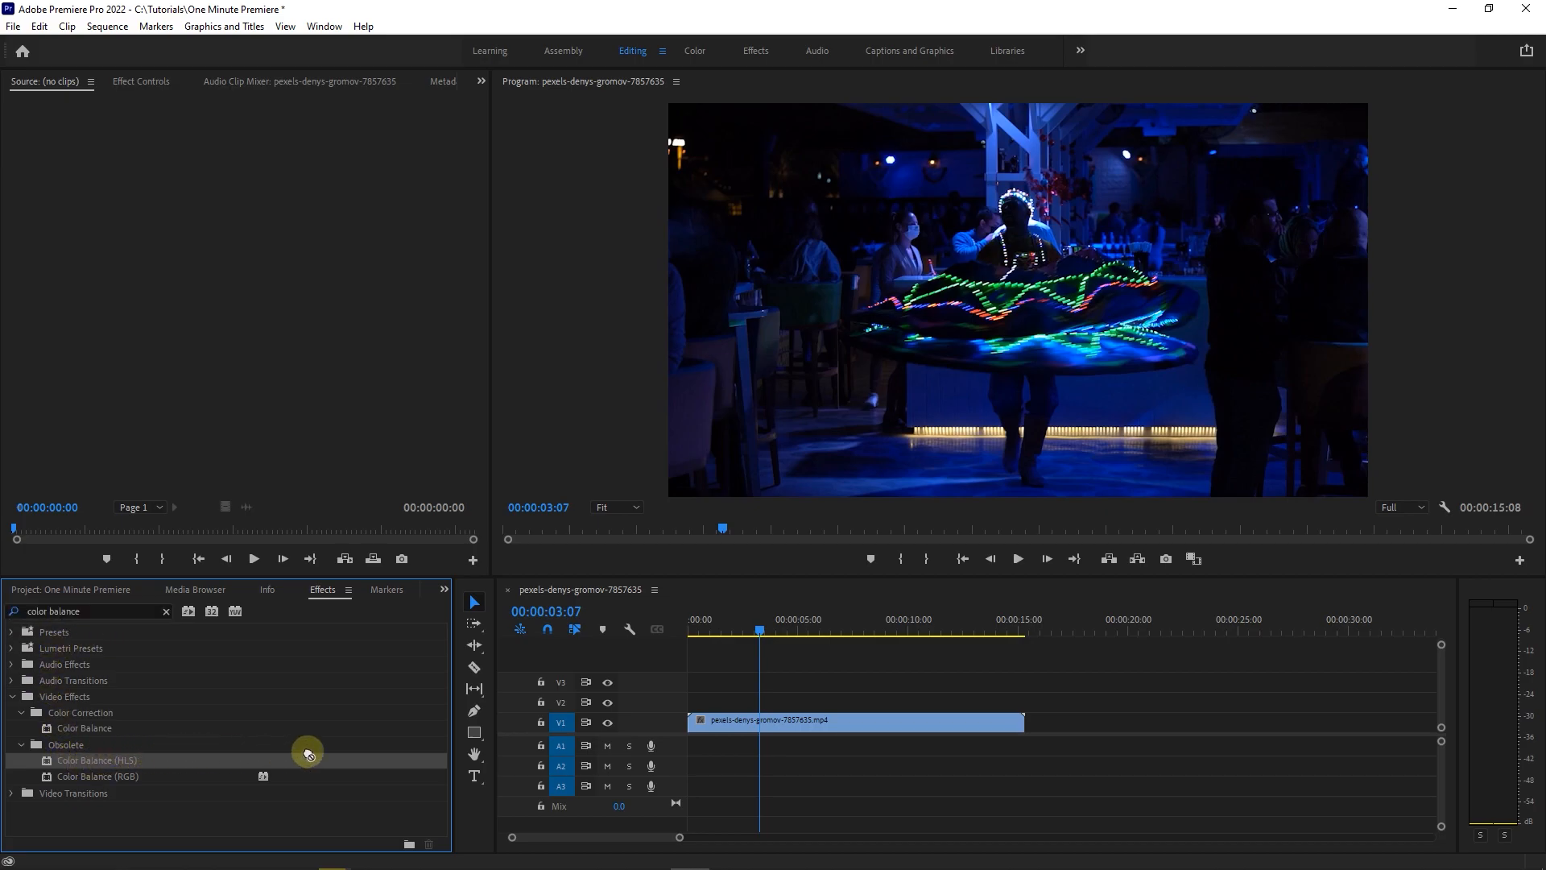
click(809, 721)
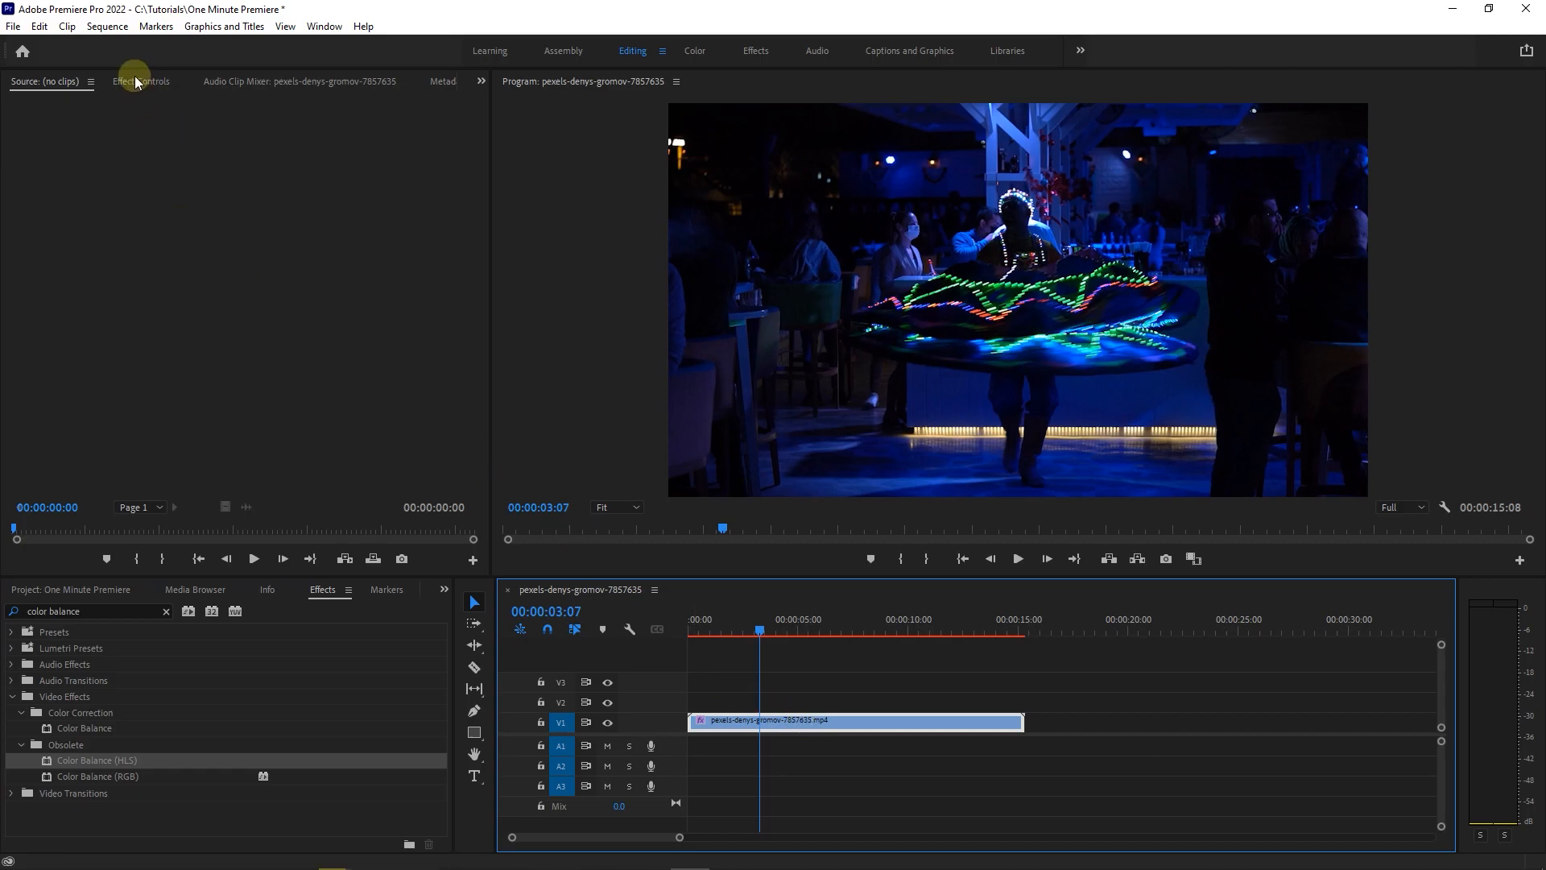
Step: Show Effect Controls with the Color Balance (HLS) Hue, Lightness and Saturation at zero
click(140, 80)
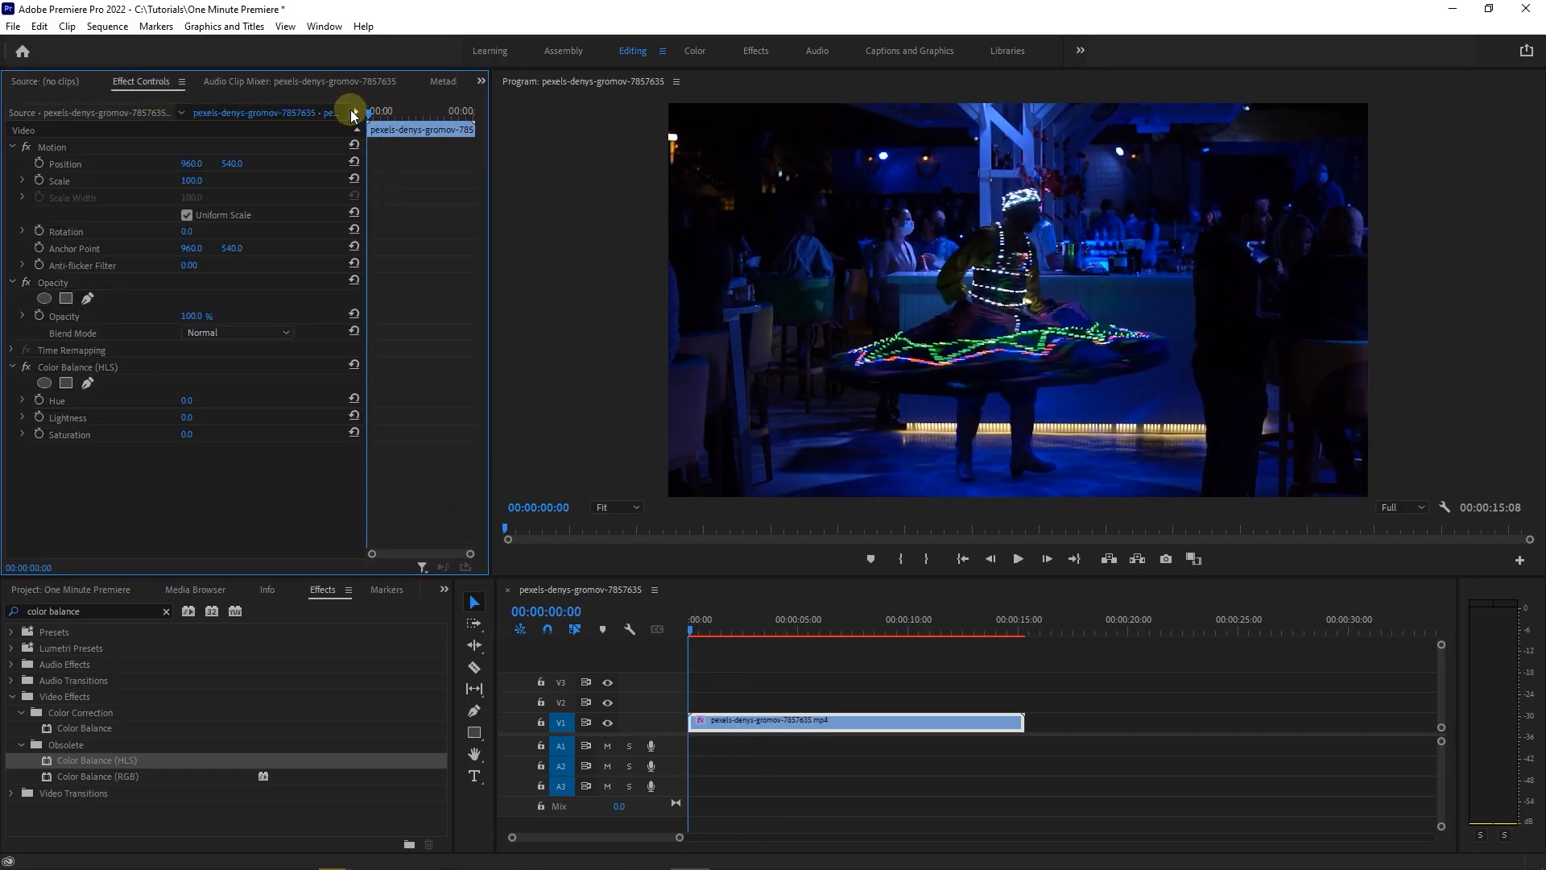
mouse_move(132, 365)
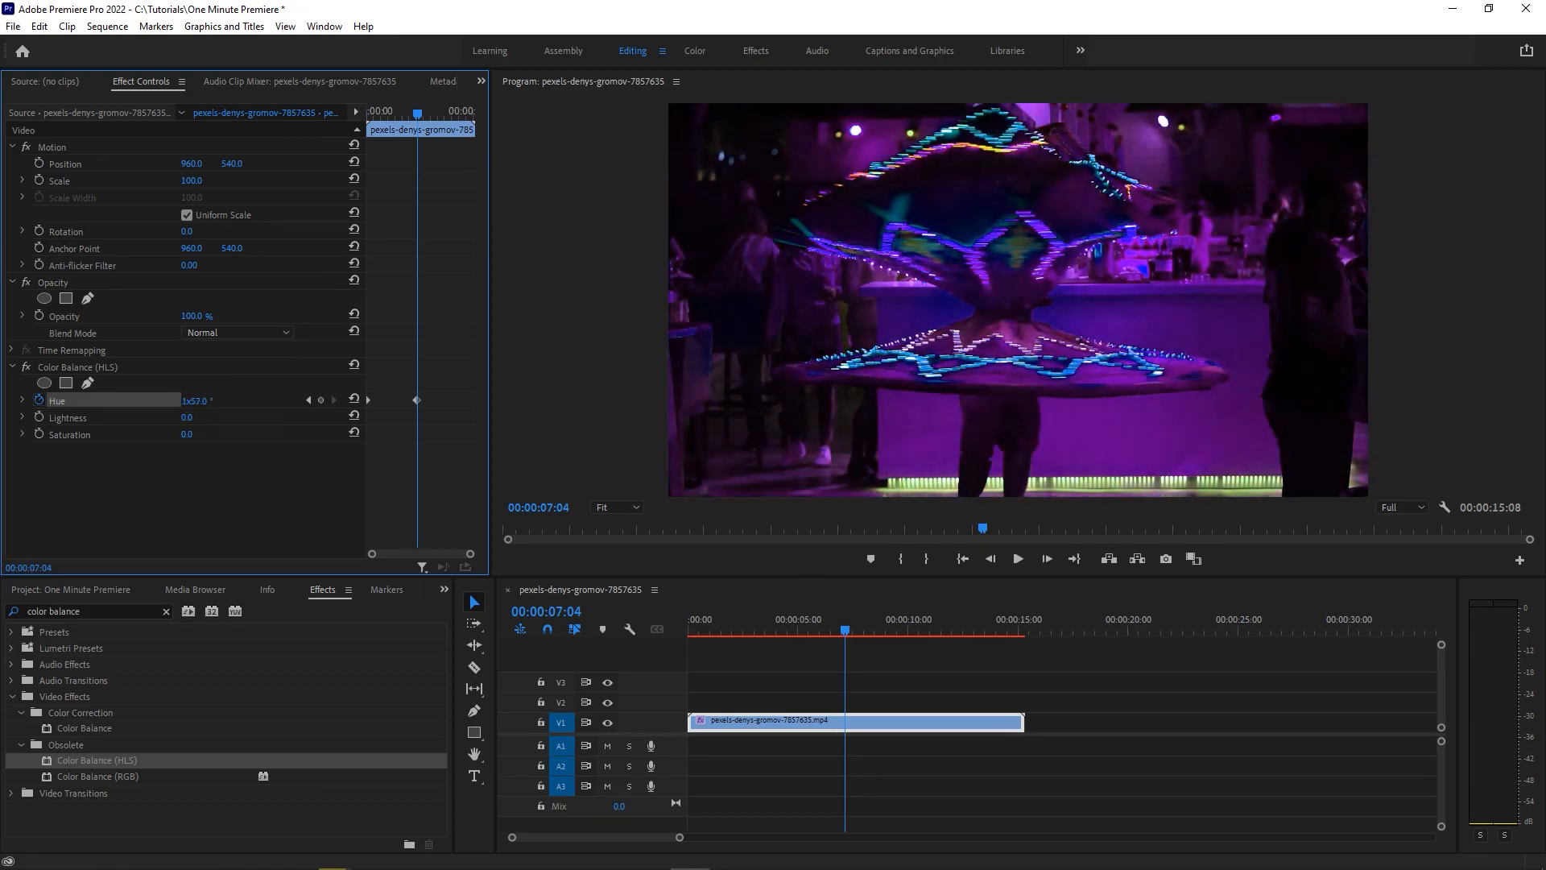
Step: Keyframe Hue at 00:00:07:04 to 1x57.0°, tinting the scene purple
click(816, 632)
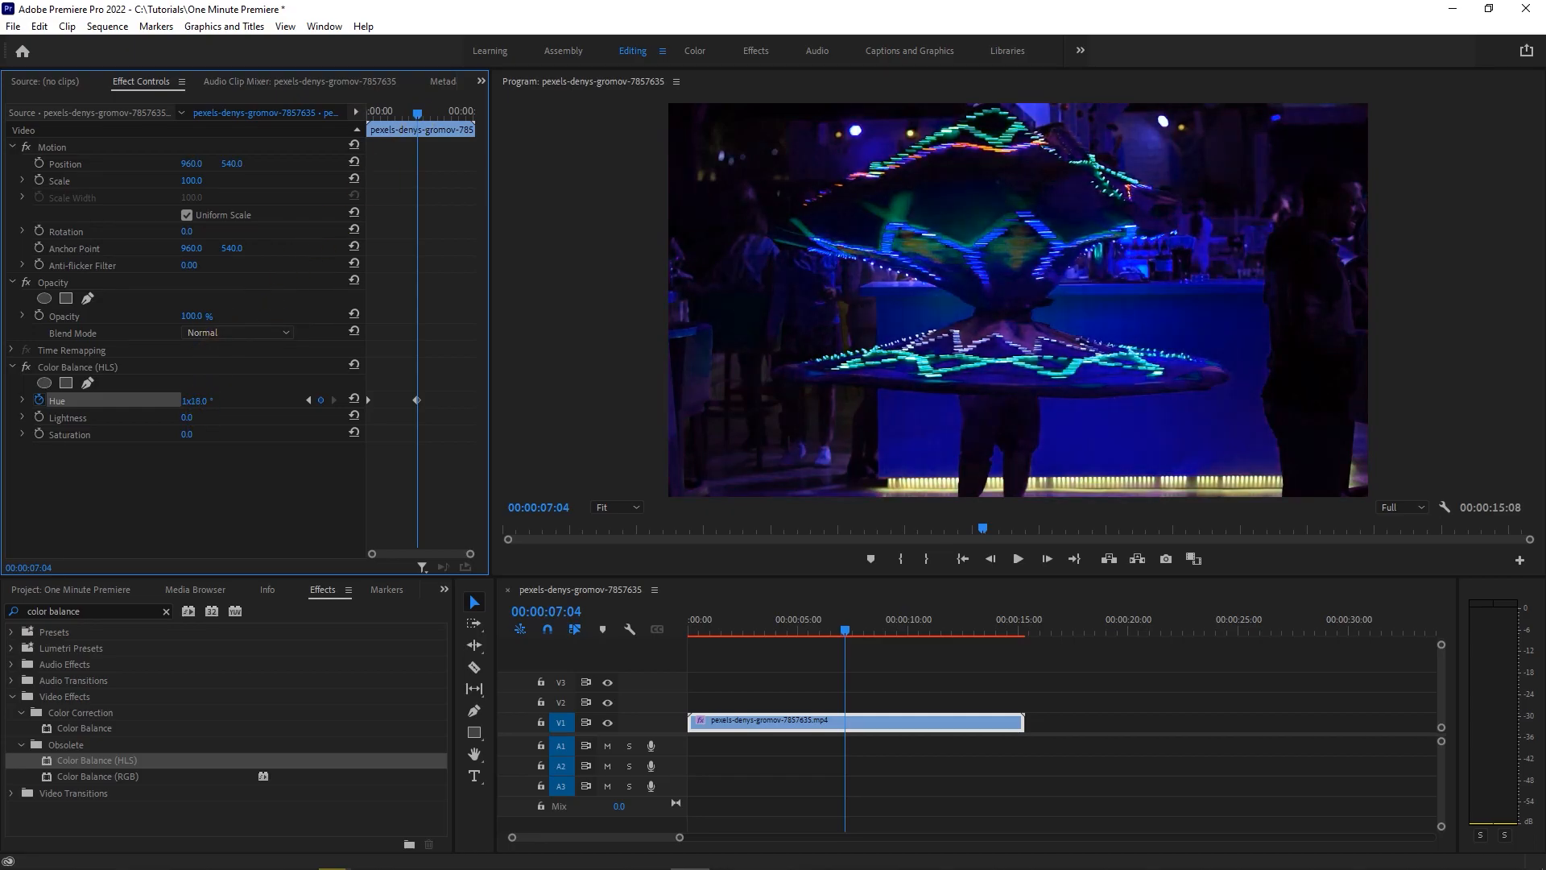
Step: Scrub the Hue keyframe at 7:04 to 335.0°, shifting toward blue-cyan
drag(414, 400, 412, 111)
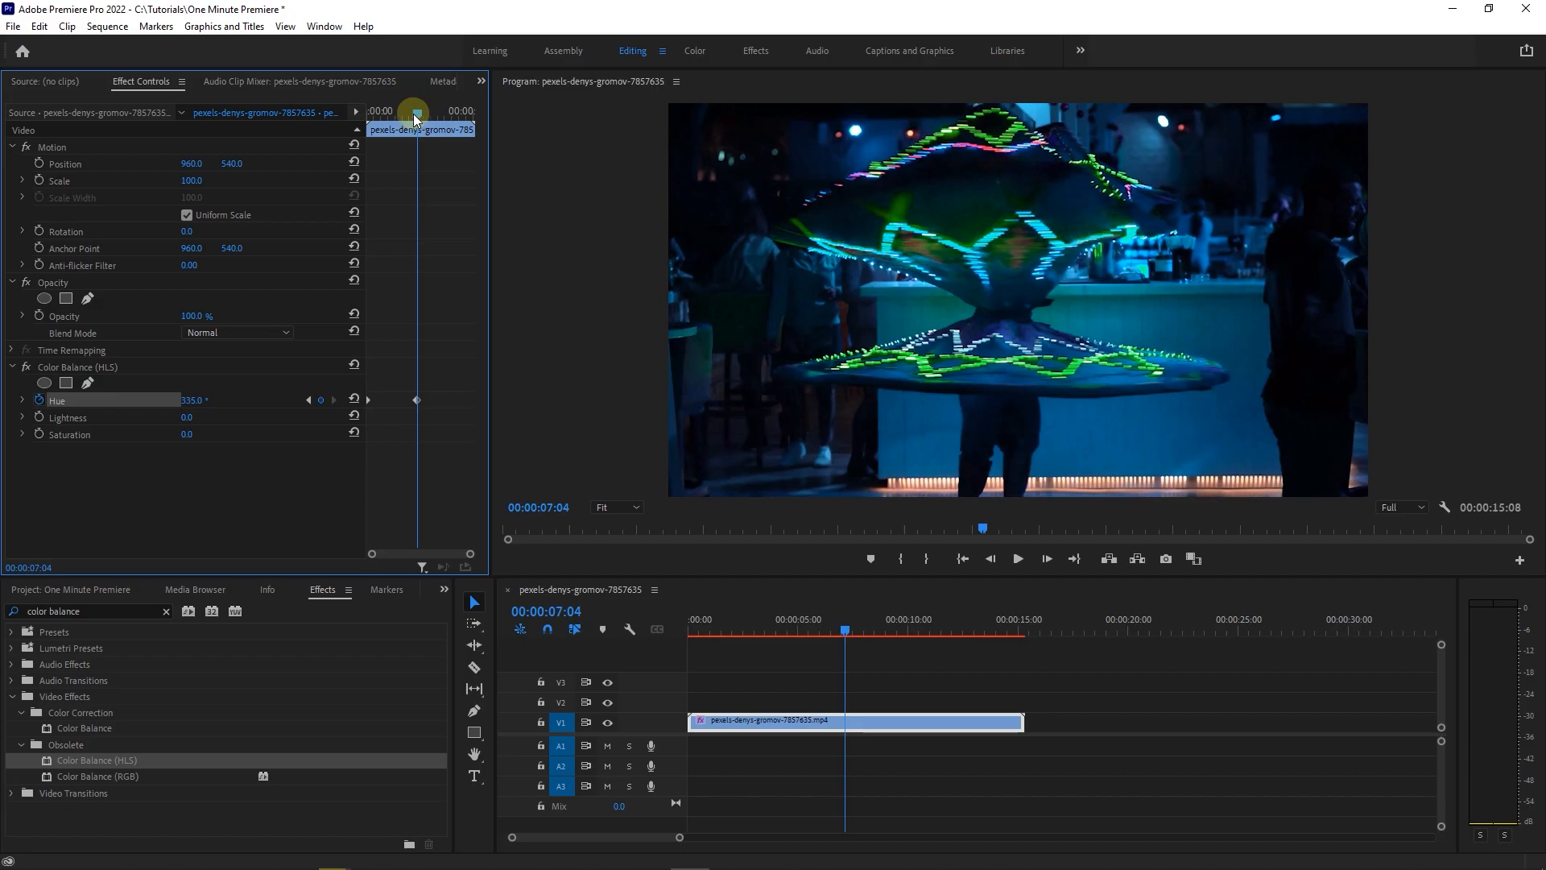